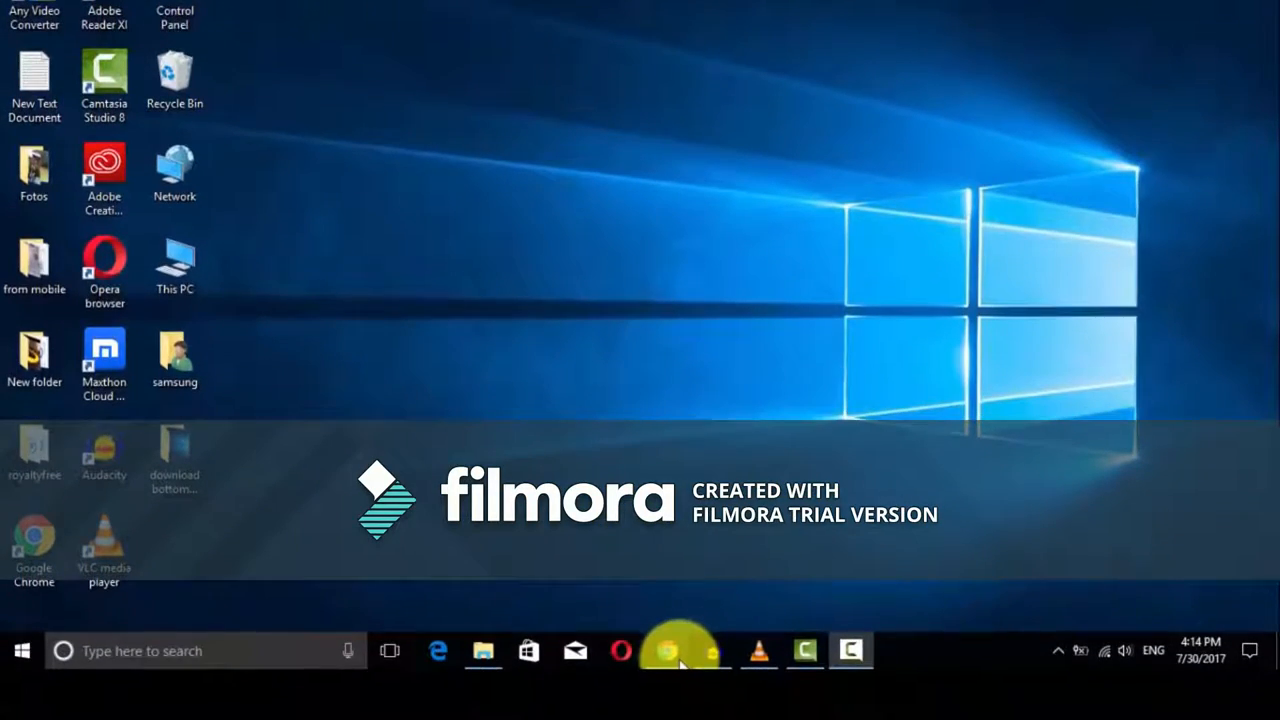
Step: Switch to Chrome and browse the YouTube results for 'most inspirational video'
{"action": "left_click", "coordinate": [682, 654]}
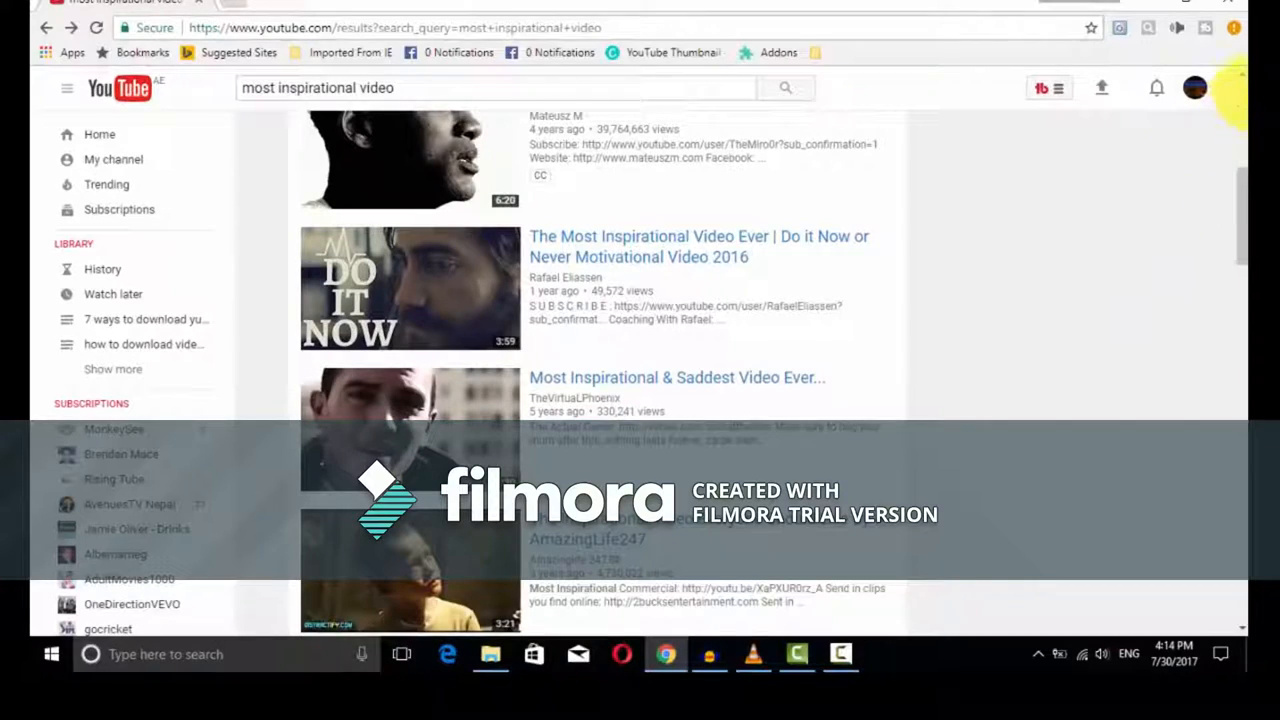
{"action": "scroll", "scroll_direction": "up", "scroll_amount": 3}
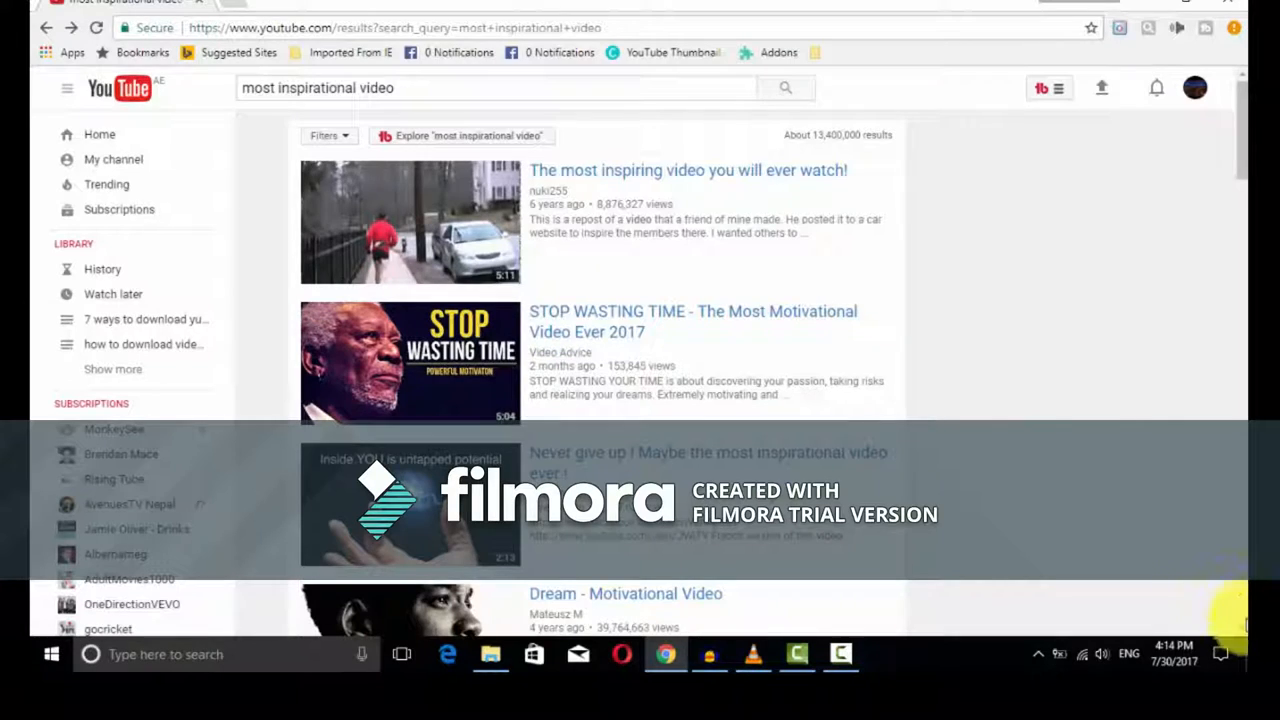
{"action": "mouse_move", "coordinate": [1230, 610]}
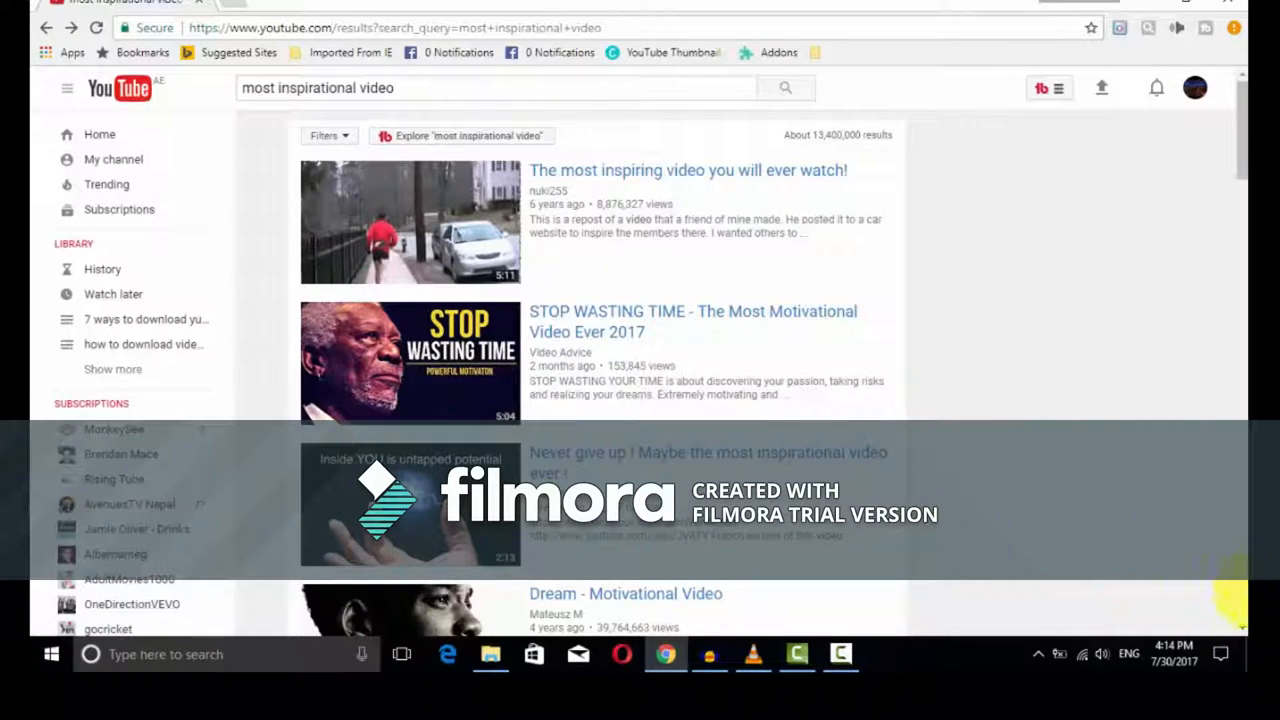
{"action": "scroll", "scroll_direction": "down", "scroll_amount": 3}
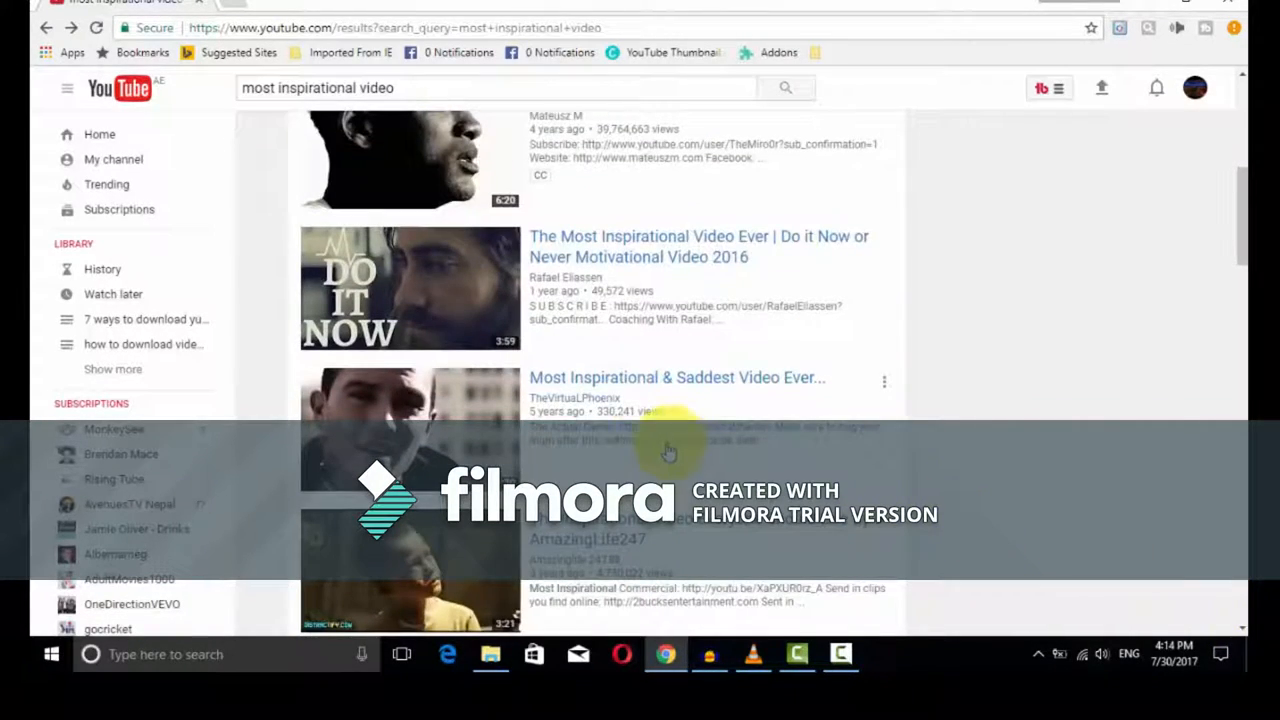
Step: Play 'The Most Inspirational Video Ever | Do It Now' and edit its URL to 9xyoutube.com
{"action": "left_click", "coordinate": [408, 288]}
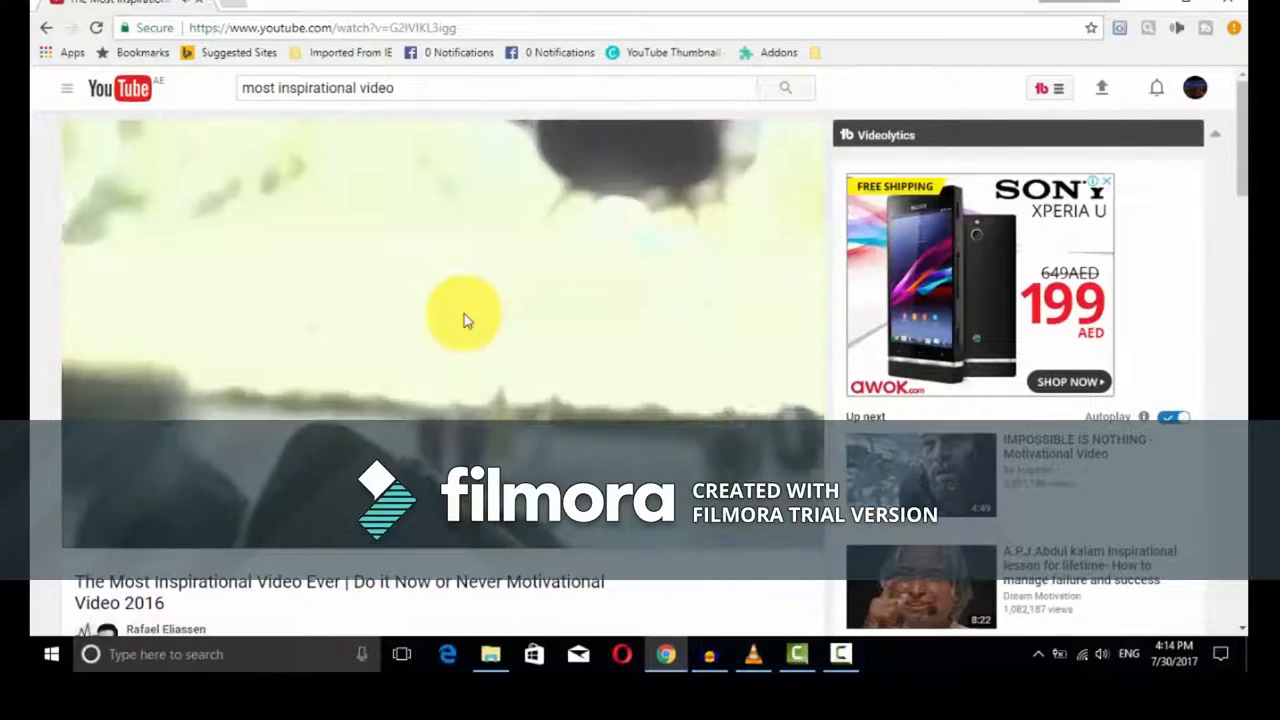
{"action": "left_click", "coordinate": [464, 320]}
{"action": "type", "text": "9x"}
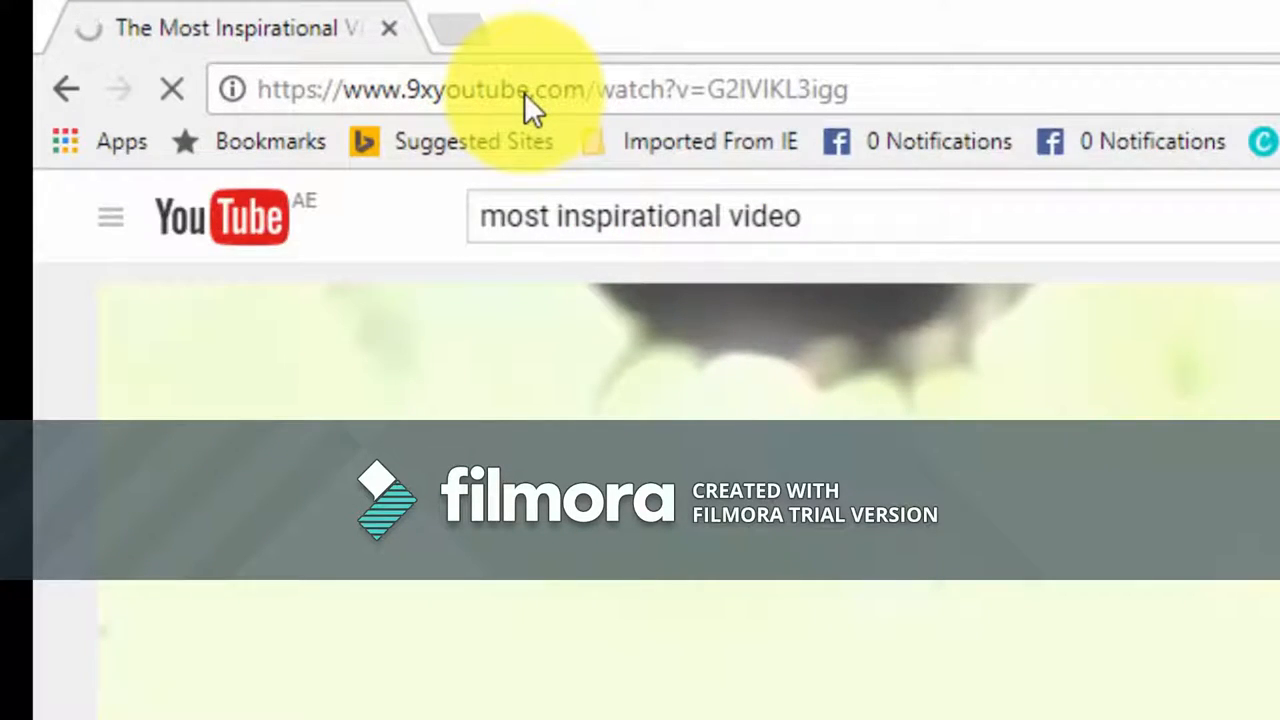
Step: Load the 9xyoutube address so 9xbuddy fetches download options for the video link
{"action": "key", "text": "Enter"}
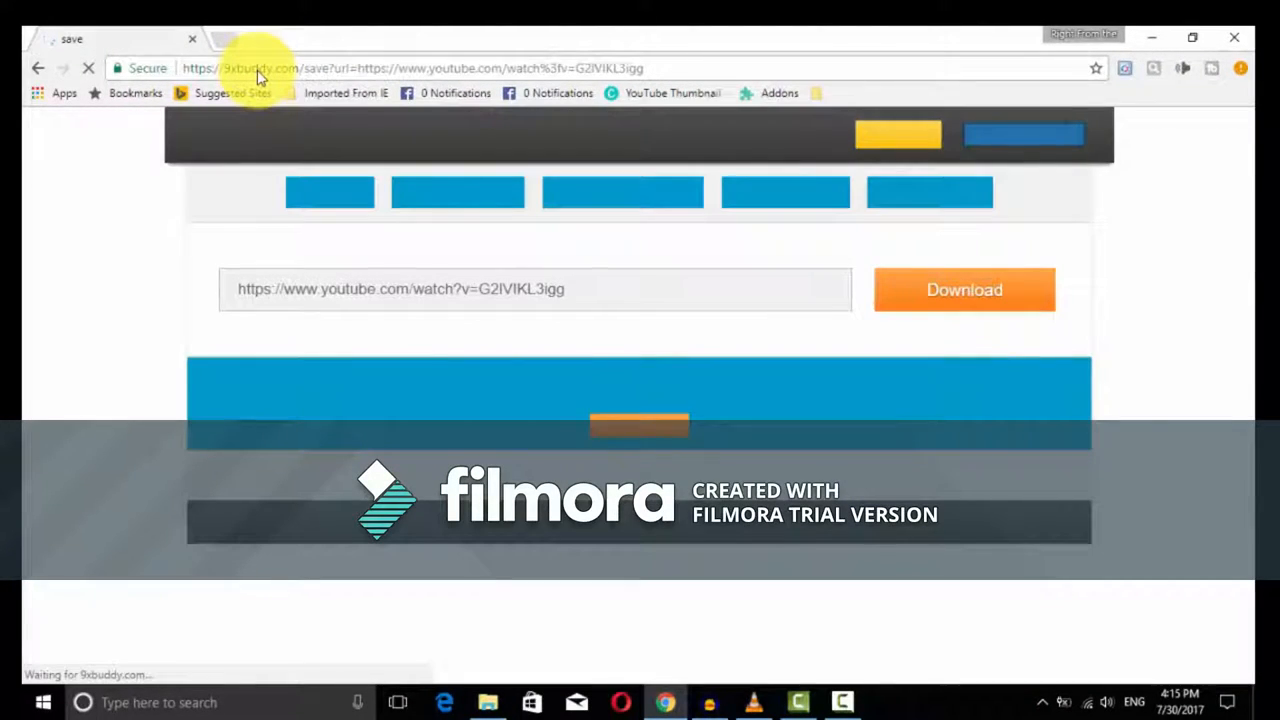
{"action": "mouse_move", "coordinate": [1122, 362]}
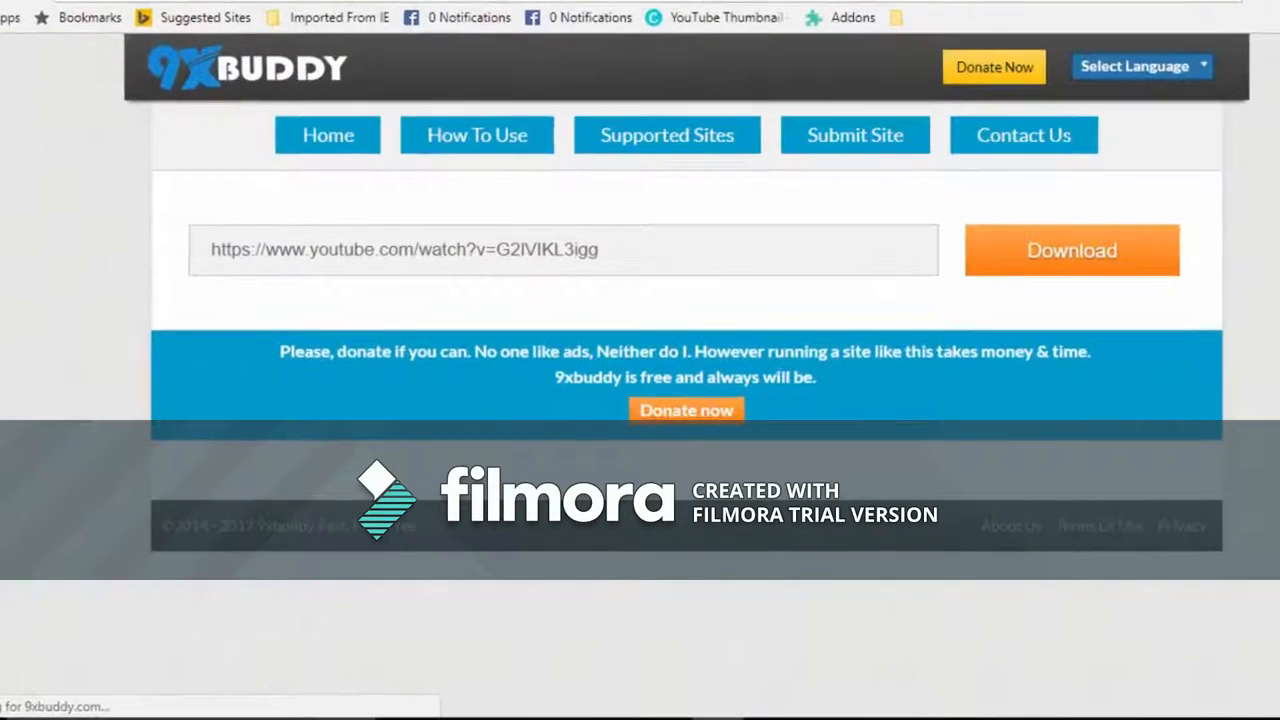
{"action": "left_click", "coordinate": [1072, 248]}
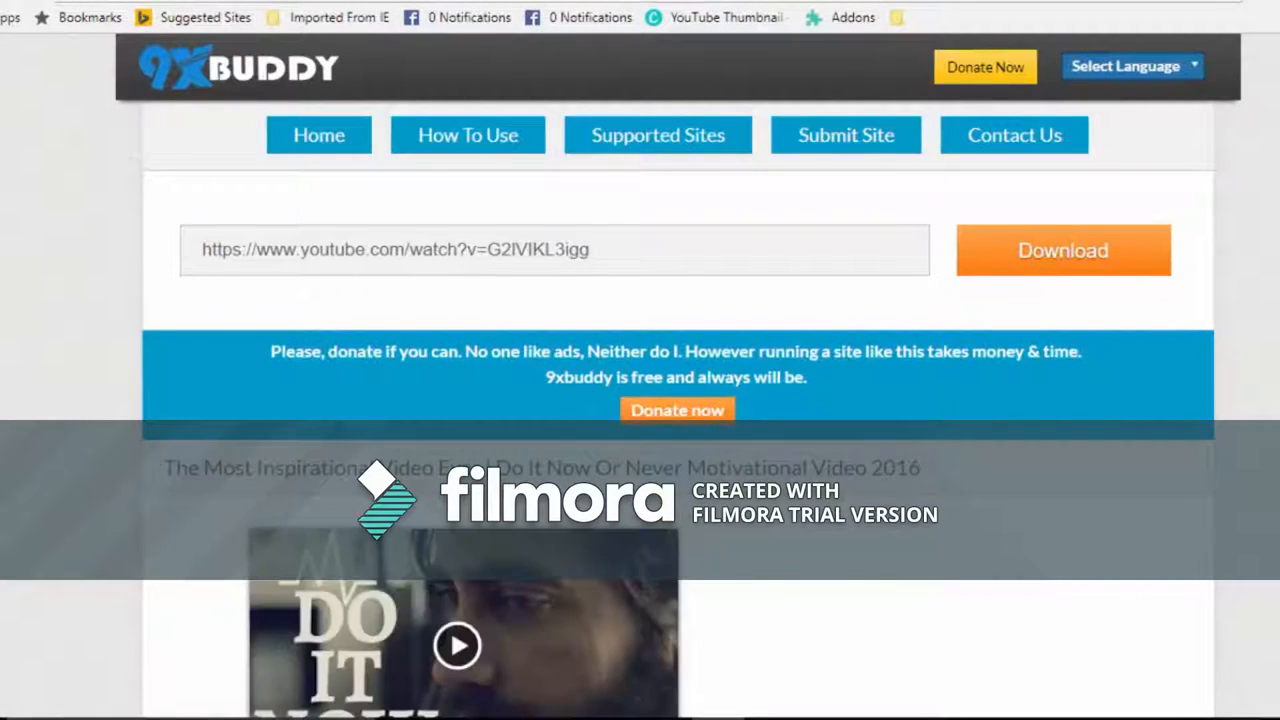
{"action": "left_click", "coordinate": [1064, 250]}
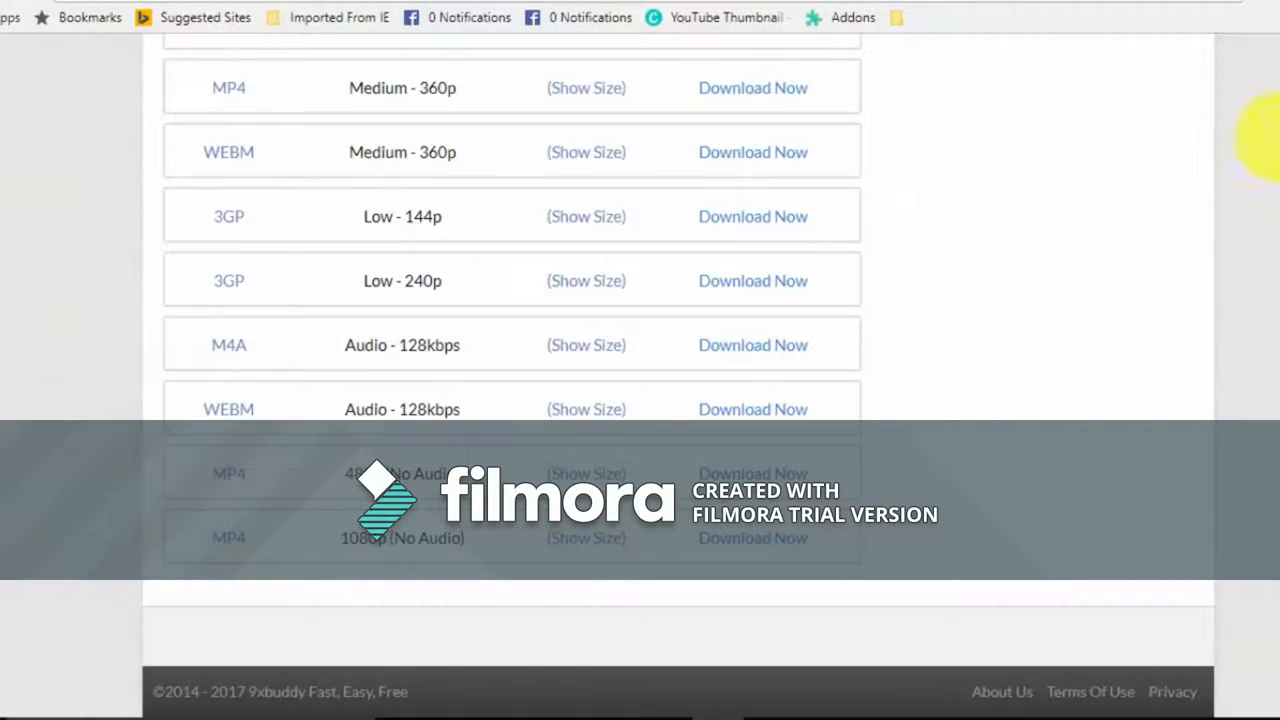
{"action": "scroll", "scroll_direction": "up", "scroll_amount": 3}
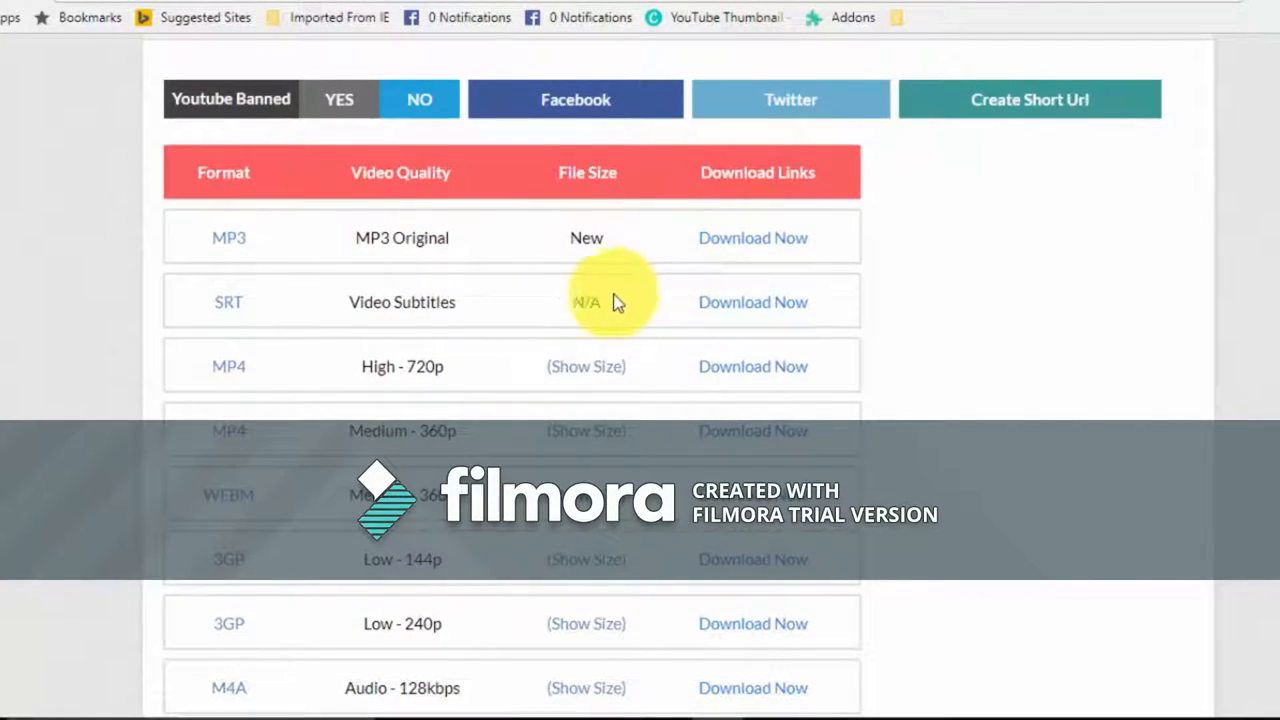
{"action": "mouse_move", "coordinate": [432, 376]}
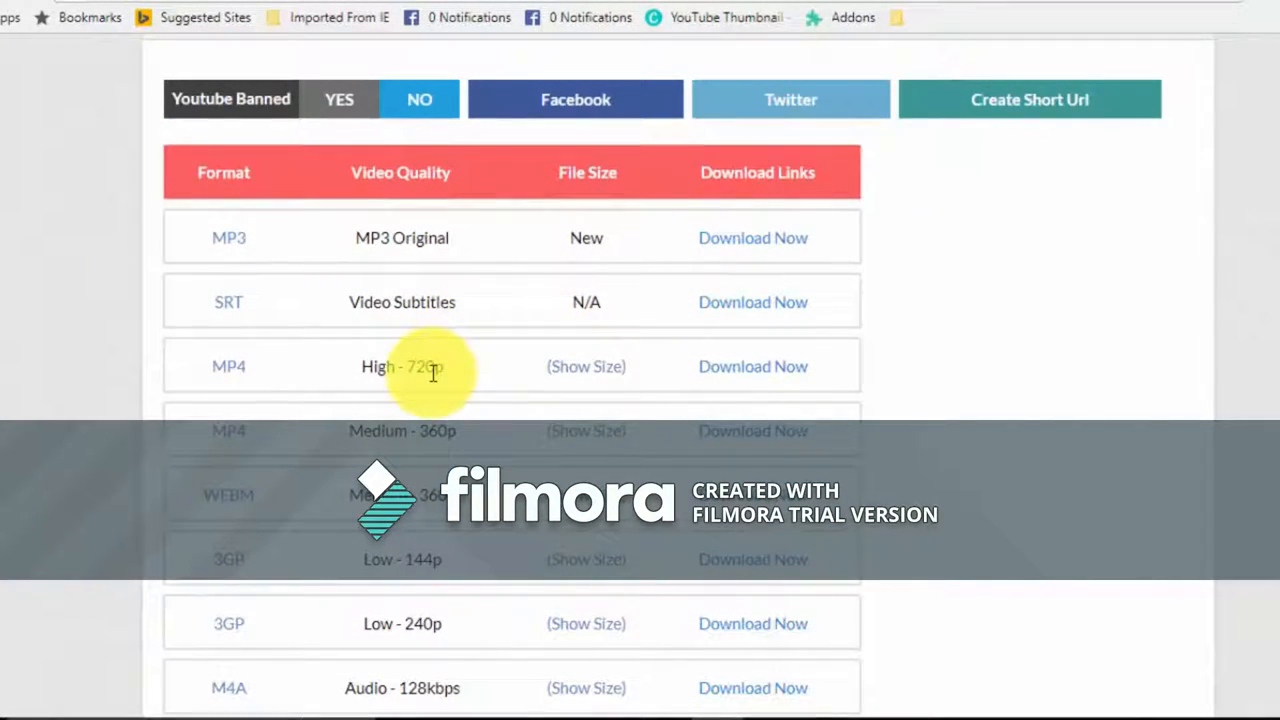
{"action": "mouse_move", "coordinate": [432, 368]}
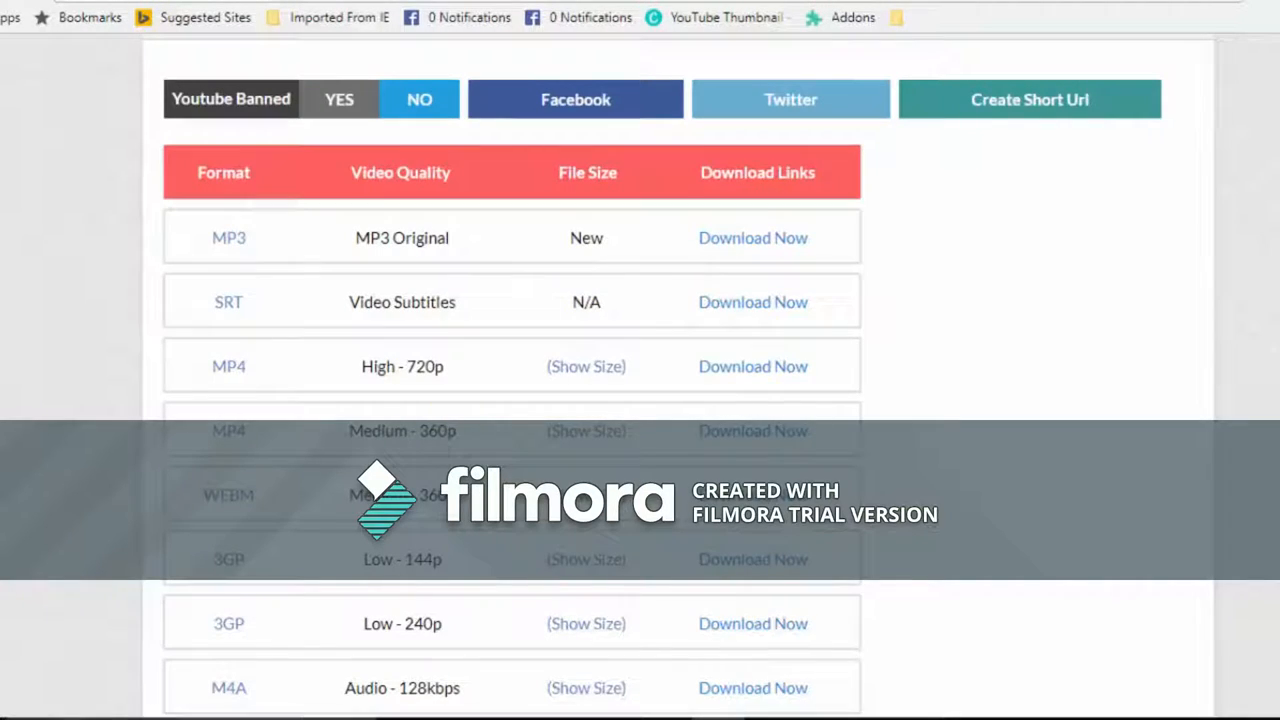
{"action": "scroll", "scroll_direction": "down", "scroll_amount": 3}
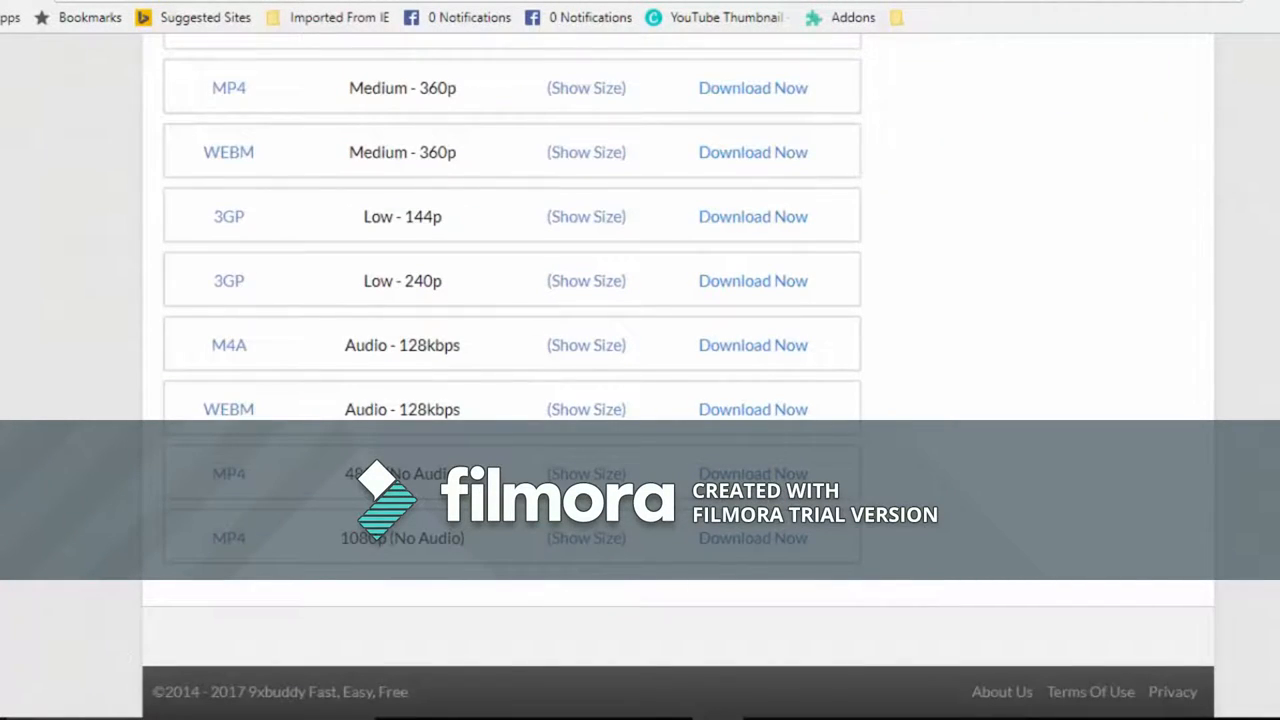
{"action": "scroll", "scroll_direction": "up", "scroll_amount": 3}
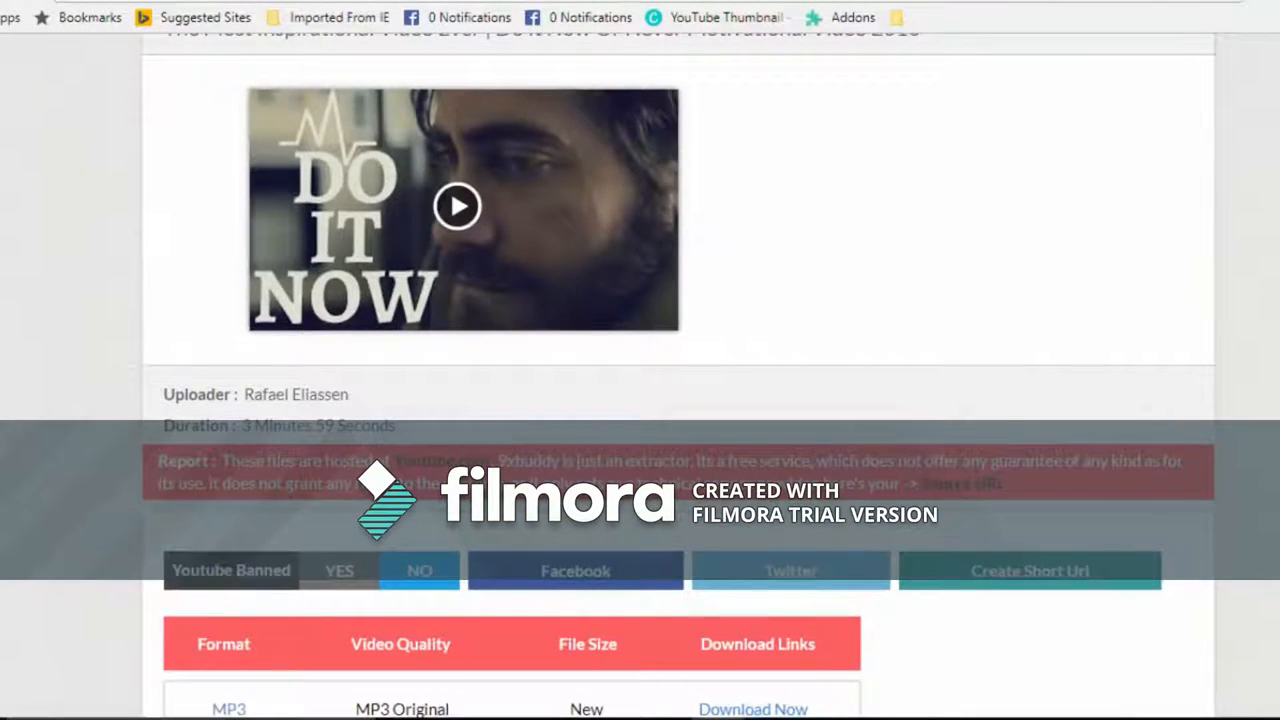
{"action": "scroll", "scroll_direction": "down", "scroll_amount": 3}
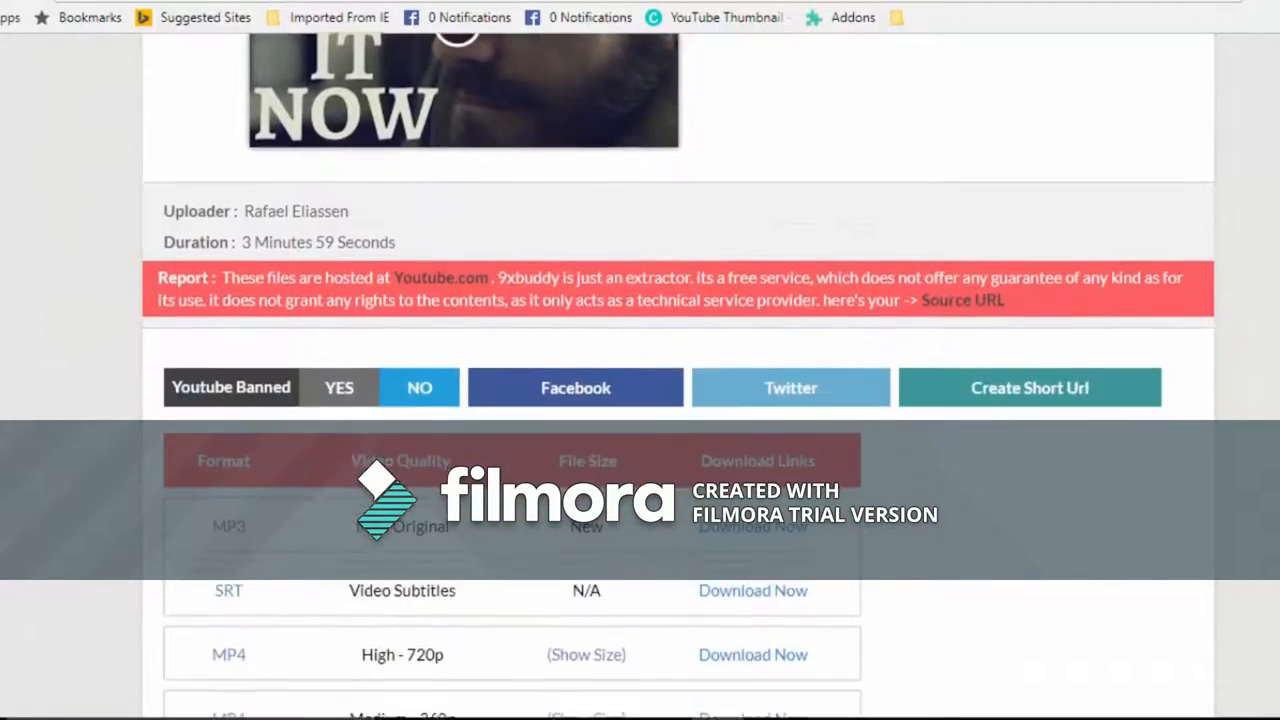
{"action": "scroll", "scroll_direction": "down", "scroll_amount": 3}
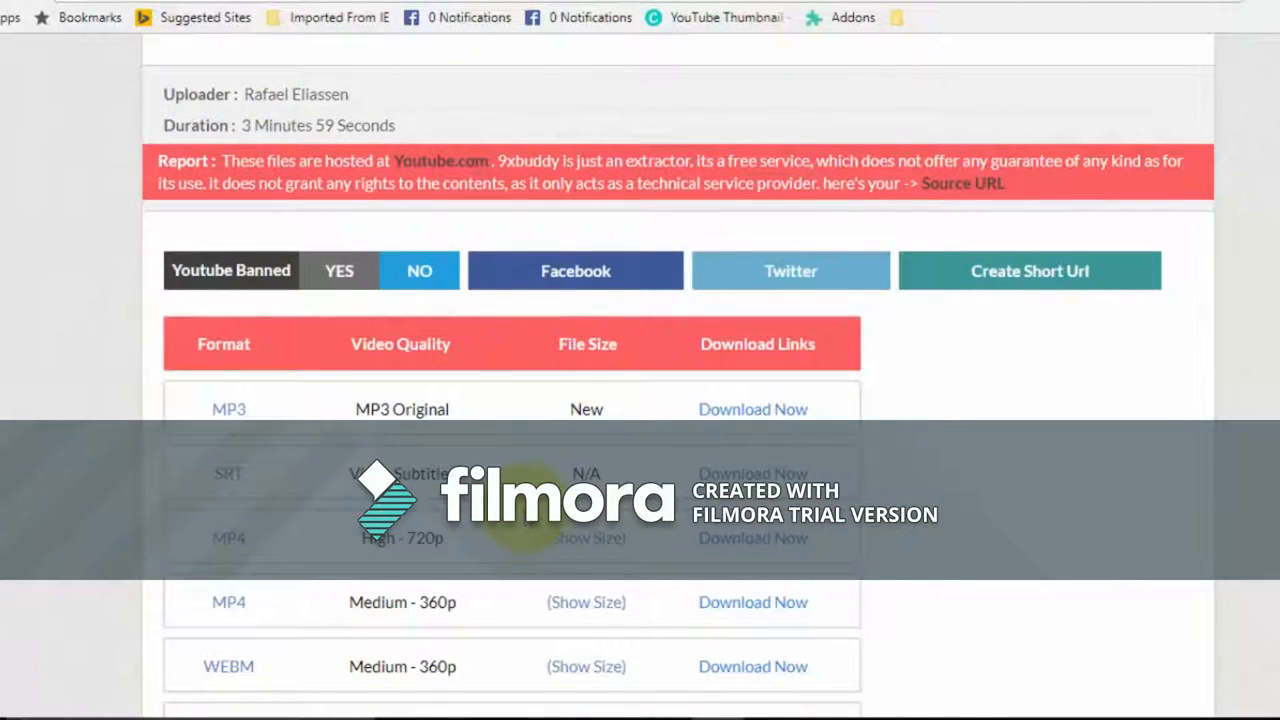
{"action": "mouse_move", "coordinate": [1116, 588]}
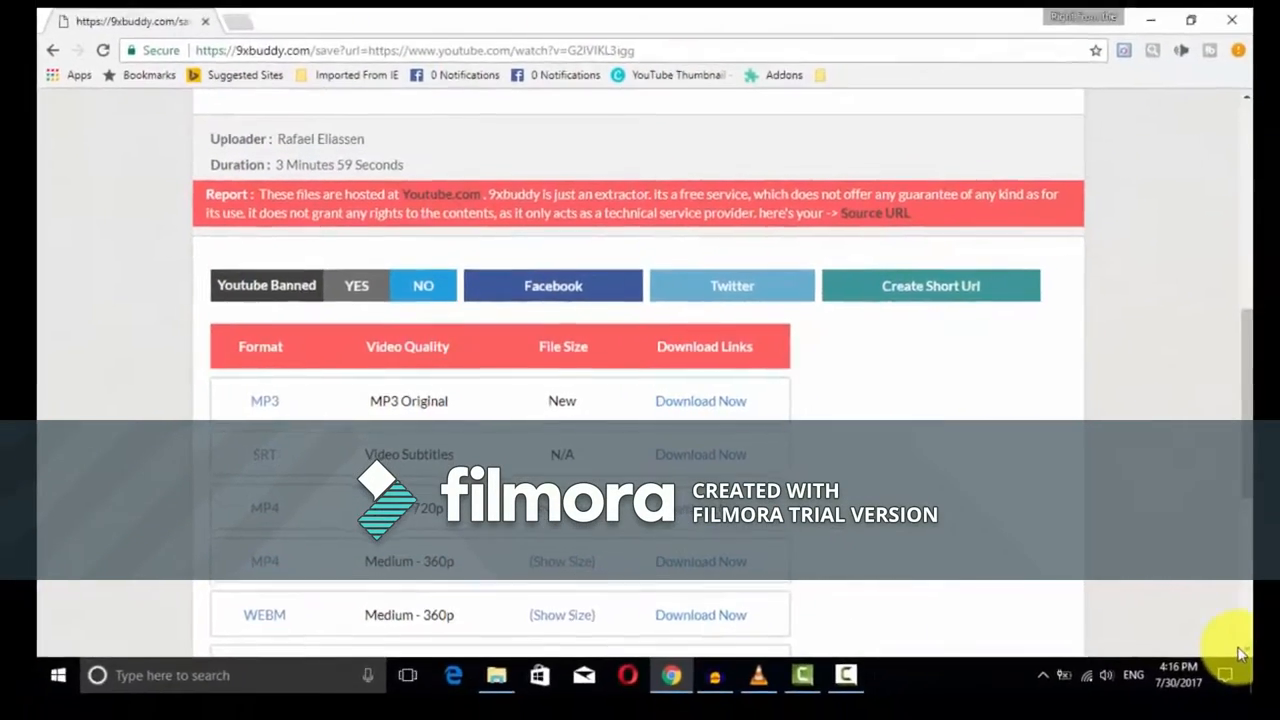
{"action": "scroll", "scroll_direction": "down", "scroll_amount": 3}
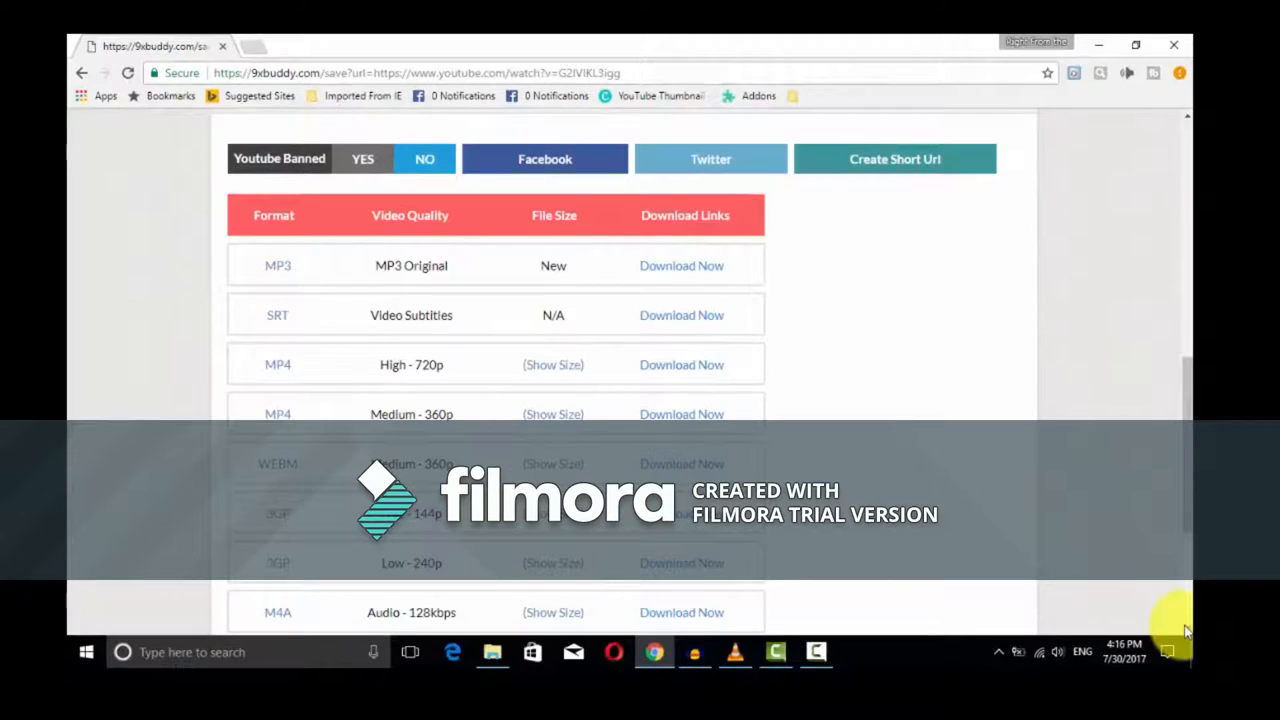
{"action": "scroll", "scroll_direction": "down", "scroll_amount": 3}
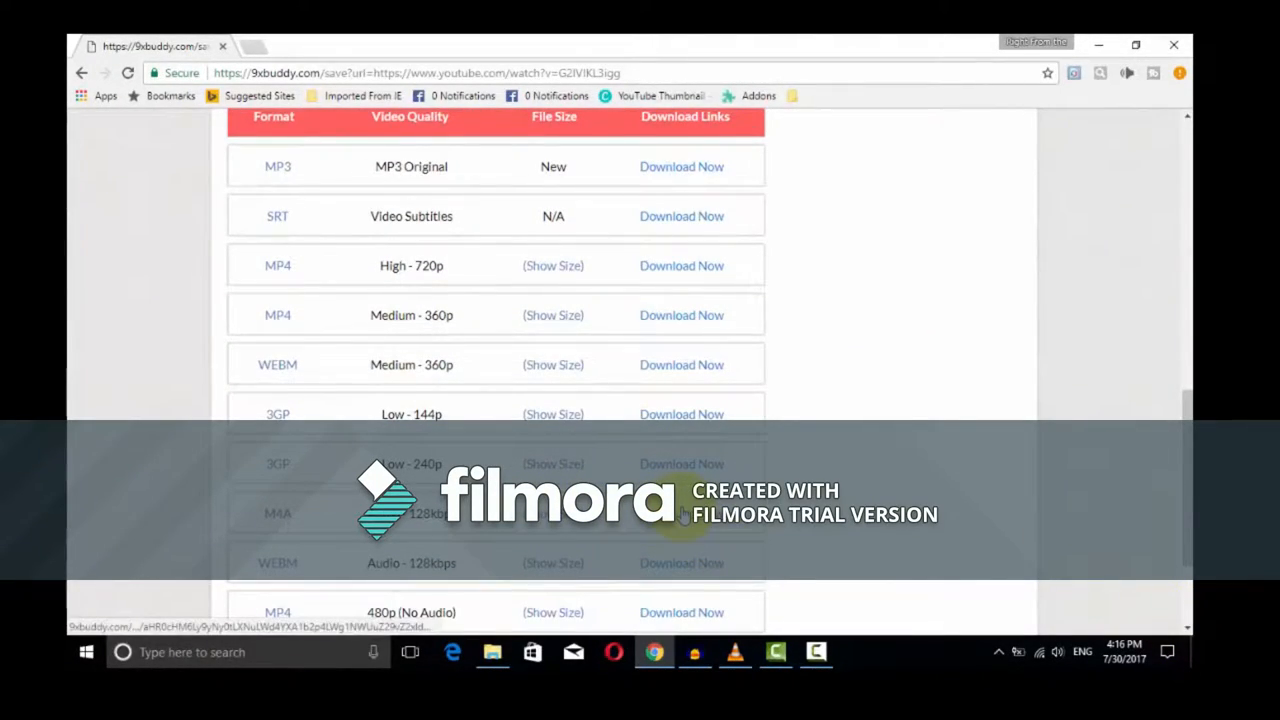
{"action": "mouse_move", "coordinate": [508, 372]}
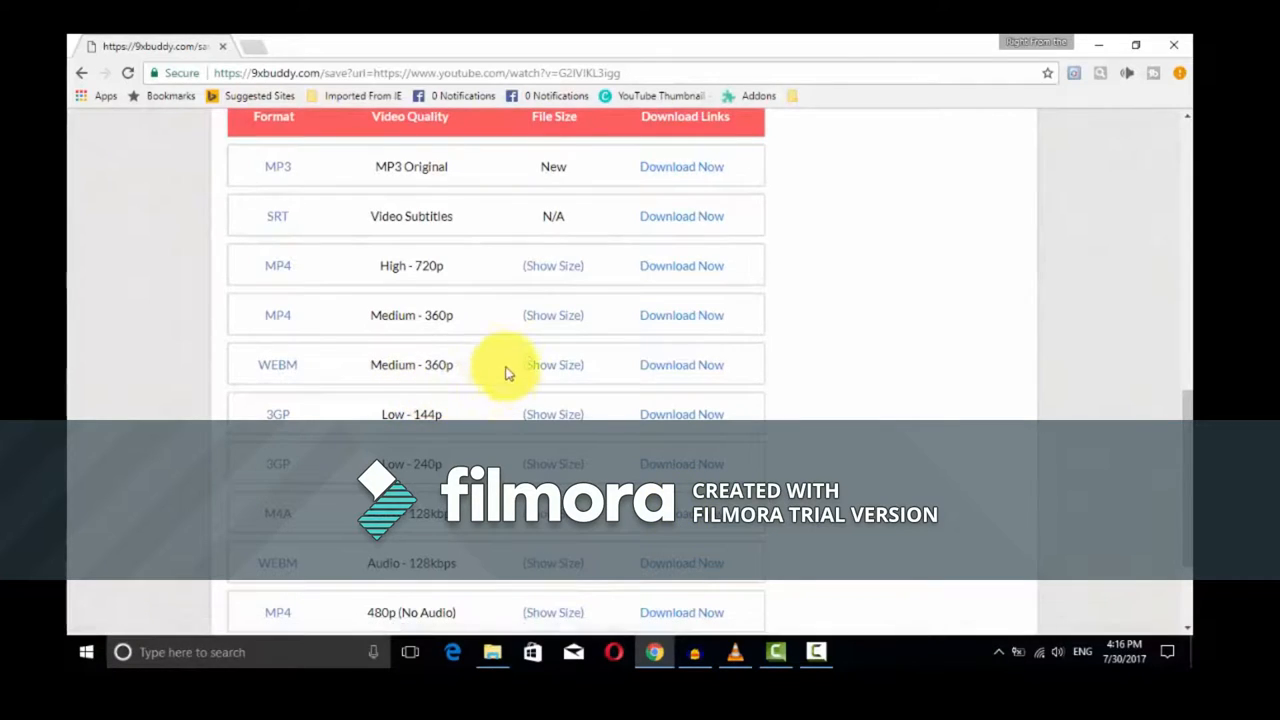
Step: Download 'The Most Inspirational...mp4', dismiss the launch notice and minimise Chrome to the desktop
{"action": "left_click", "coordinate": [680, 364]}
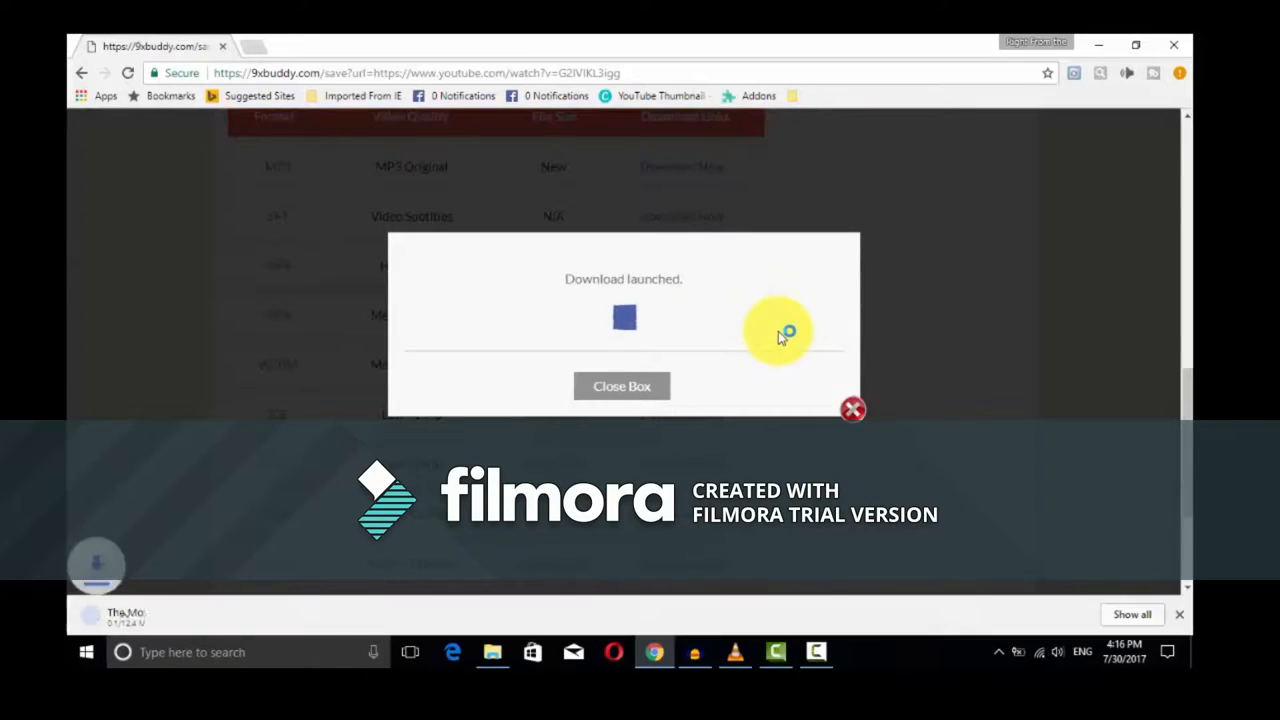
{"action": "left_click", "coordinate": [622, 386]}
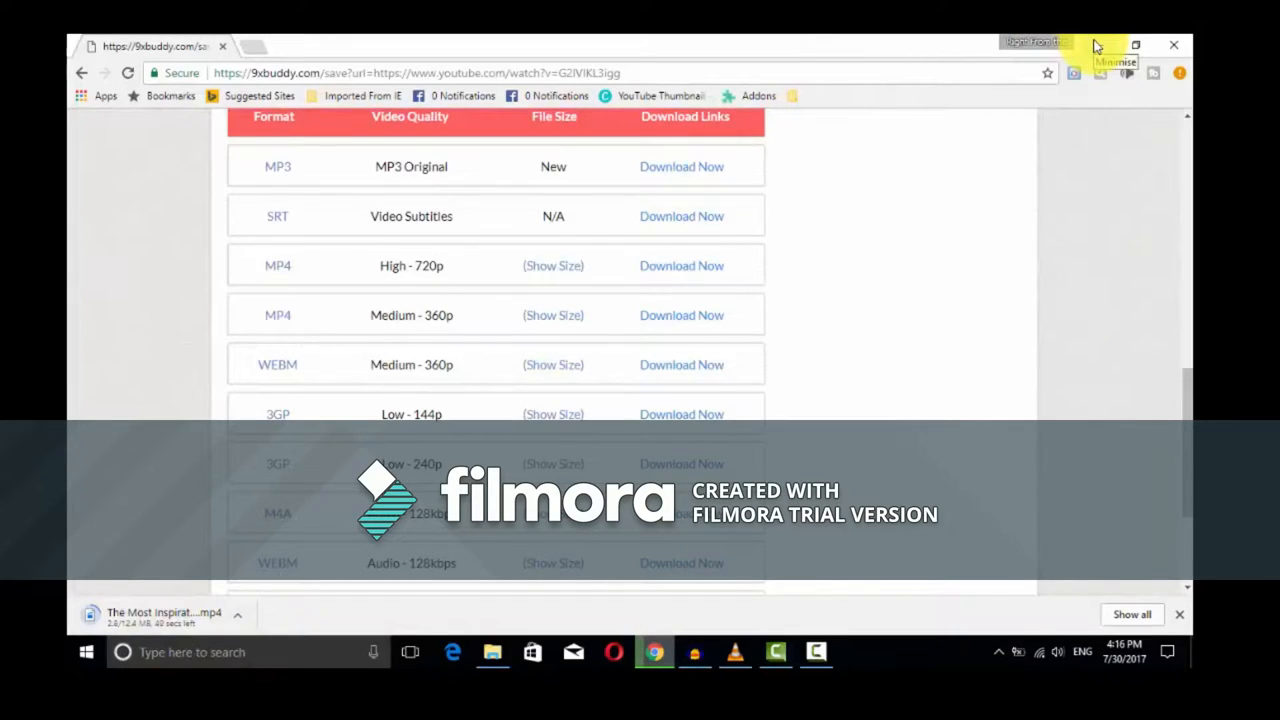
{"action": "left_click", "coordinate": [1106, 44]}
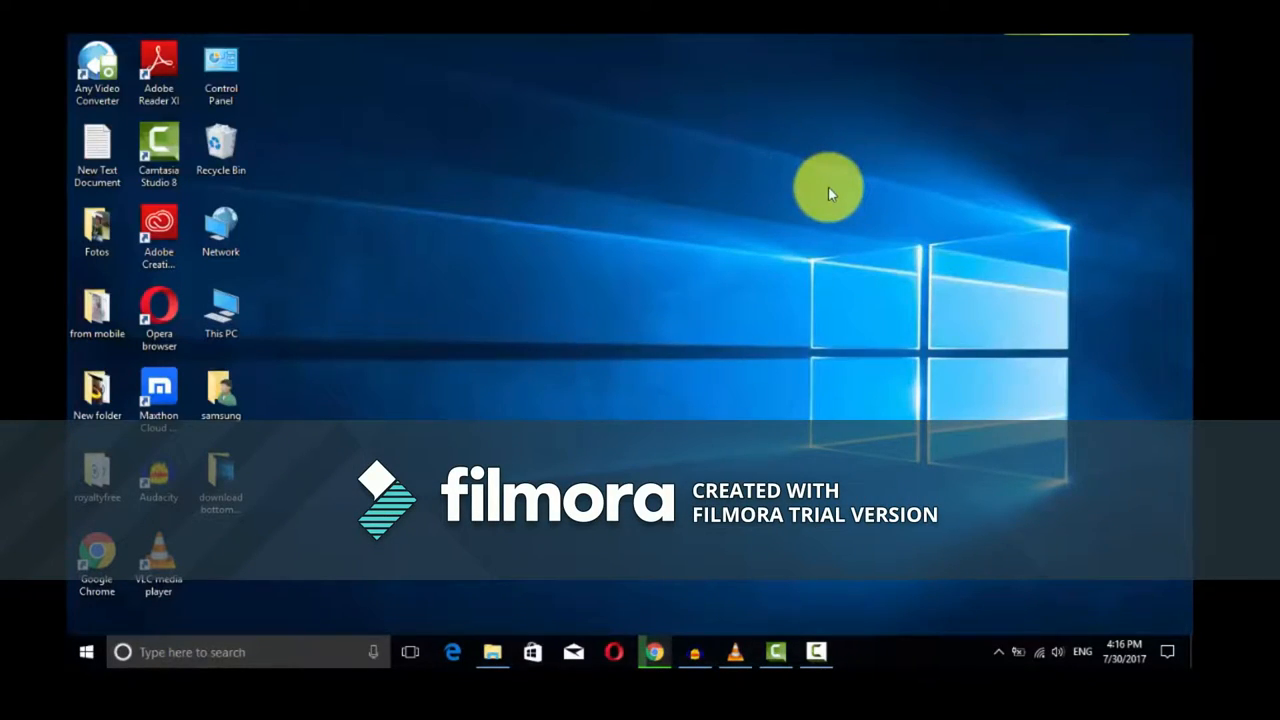